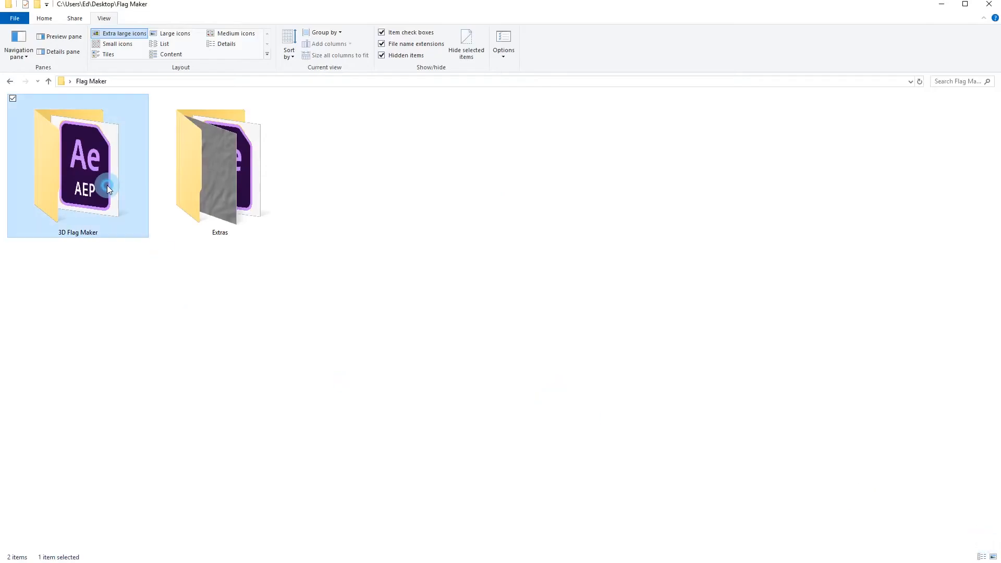
Step: Launch Flag.aep from the 3D Flag Maker folder into After Effects
double_click(78, 165)
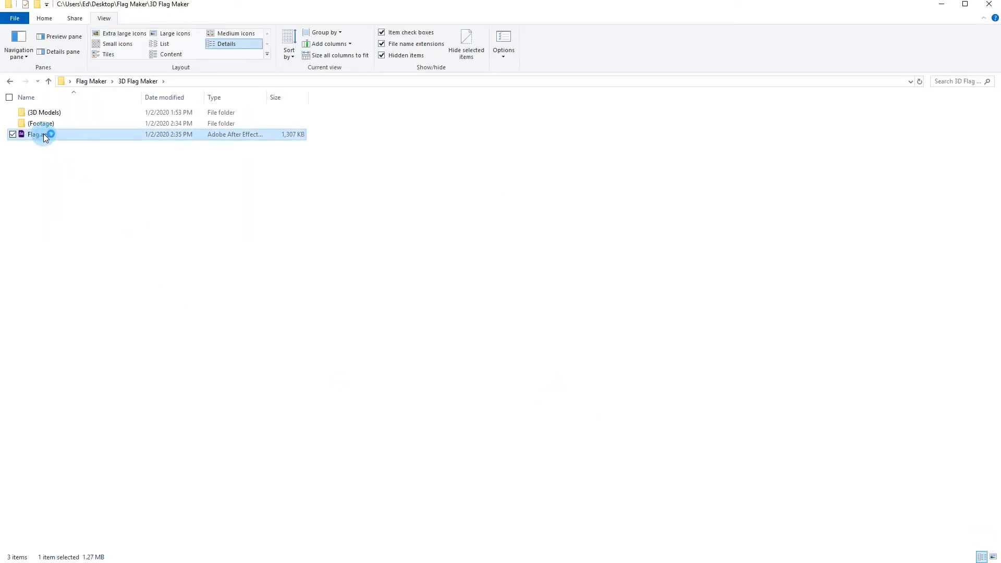
double_click(39, 135)
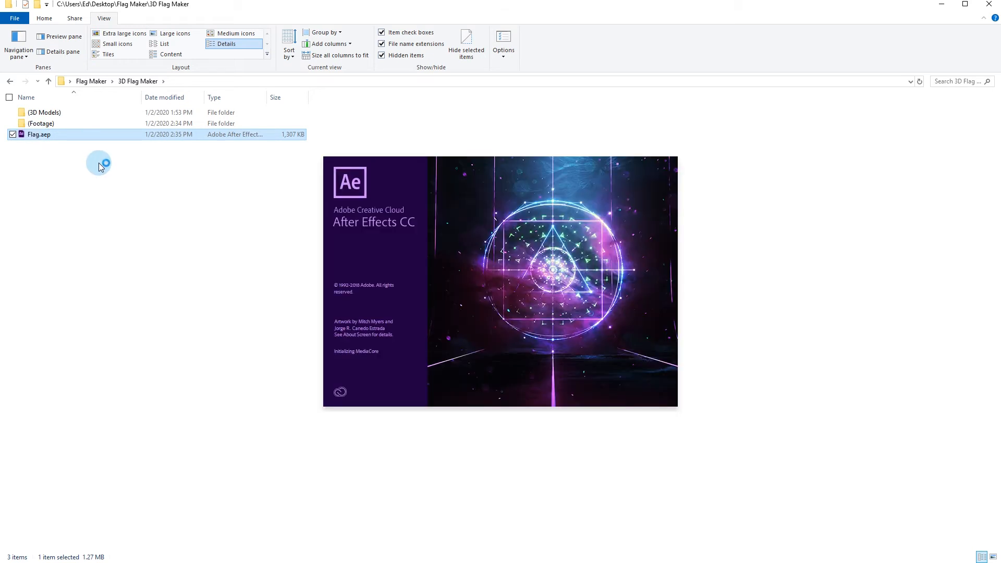
Step: Select the Element 3D Flag Layer in Flag 01 to show its Effect Controls
double_click(39, 134)
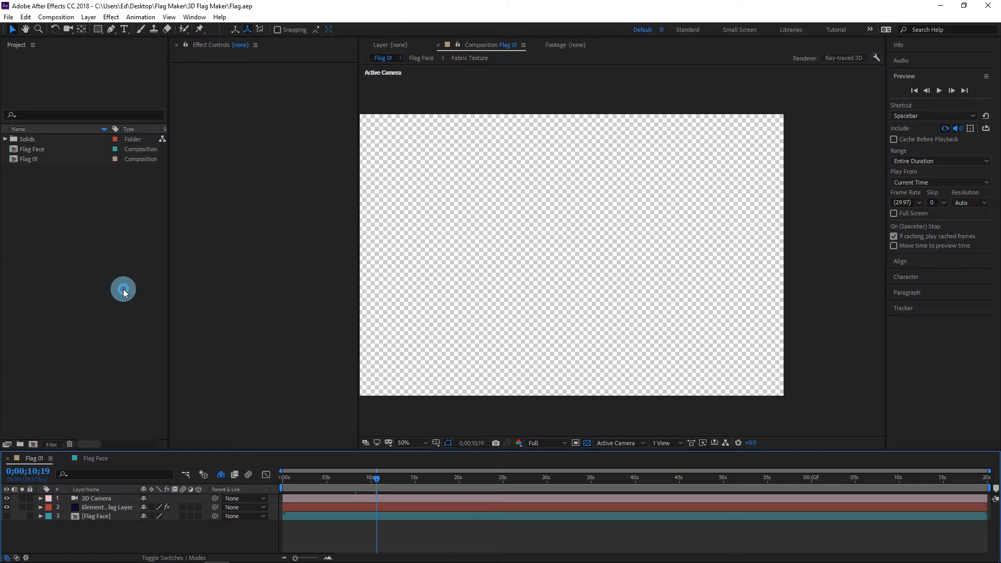
click(105, 507)
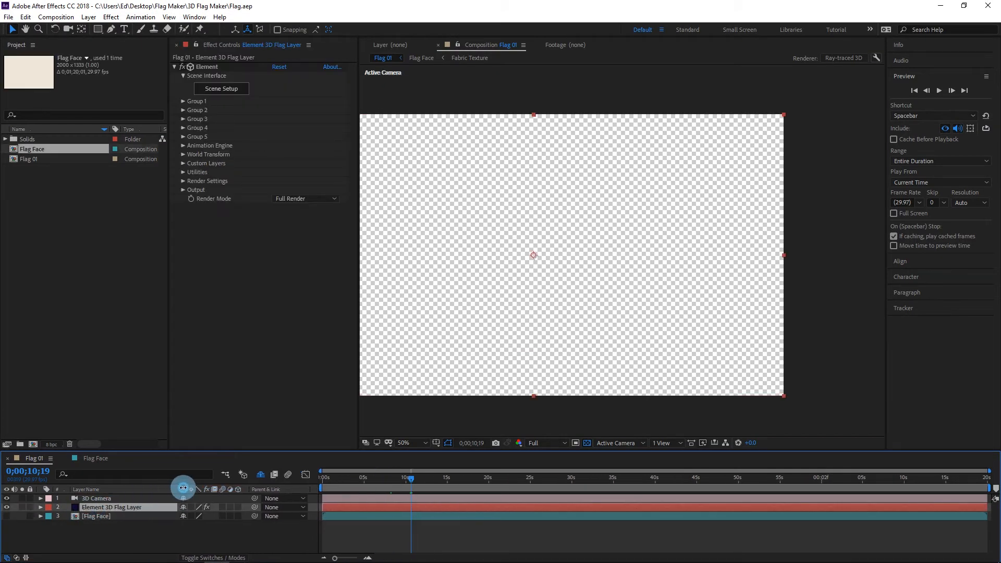
click(111, 507)
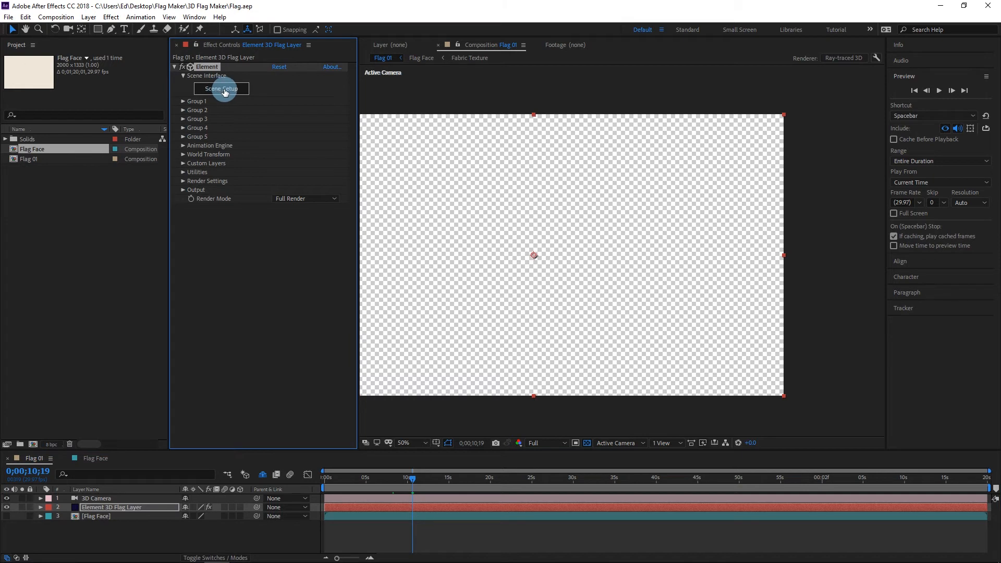
Step: Enter Element 3D Scene Setup, agree to relink and point Pool.obj to its file in the Flag 01 models folder
click(221, 88)
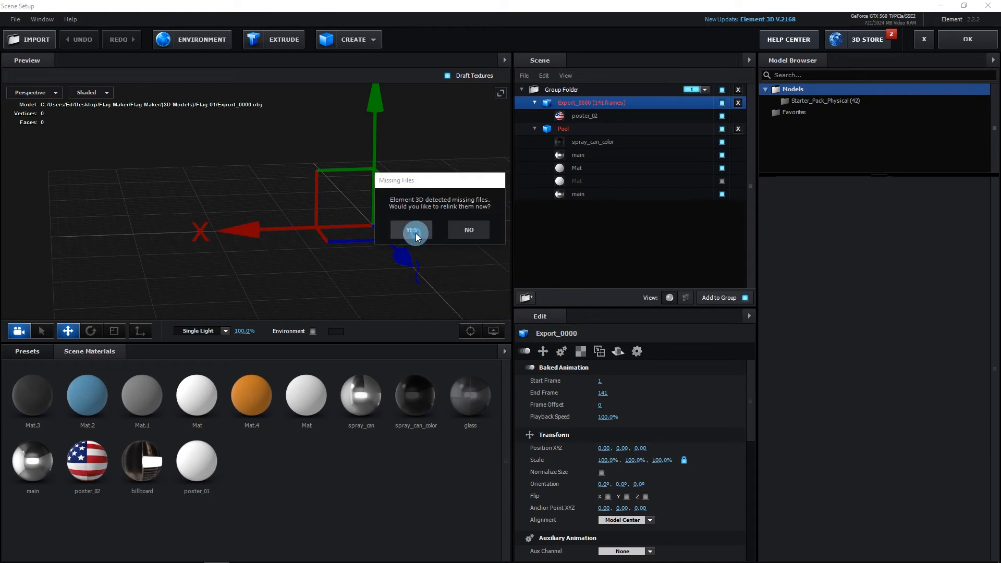
click(411, 229)
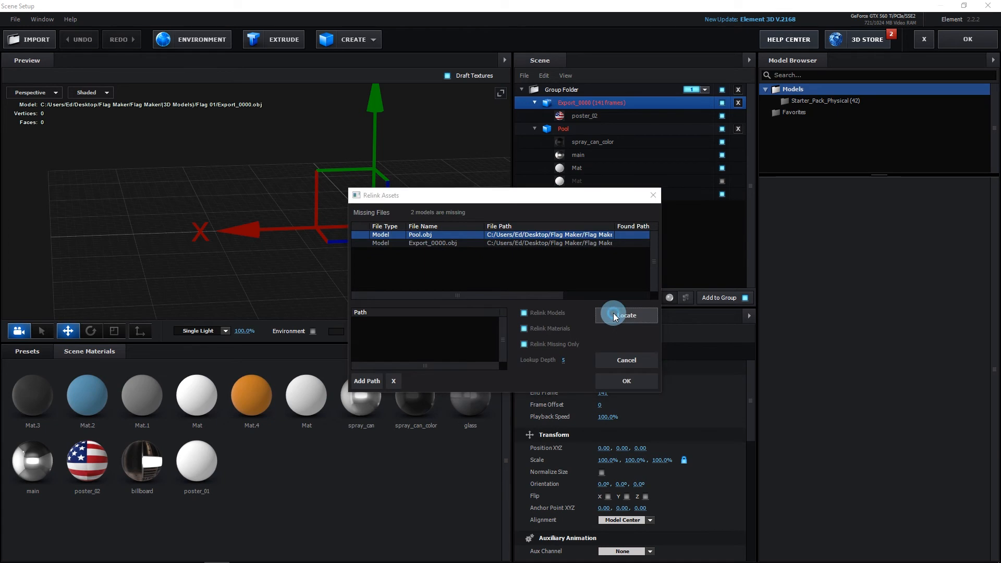
click(626, 314)
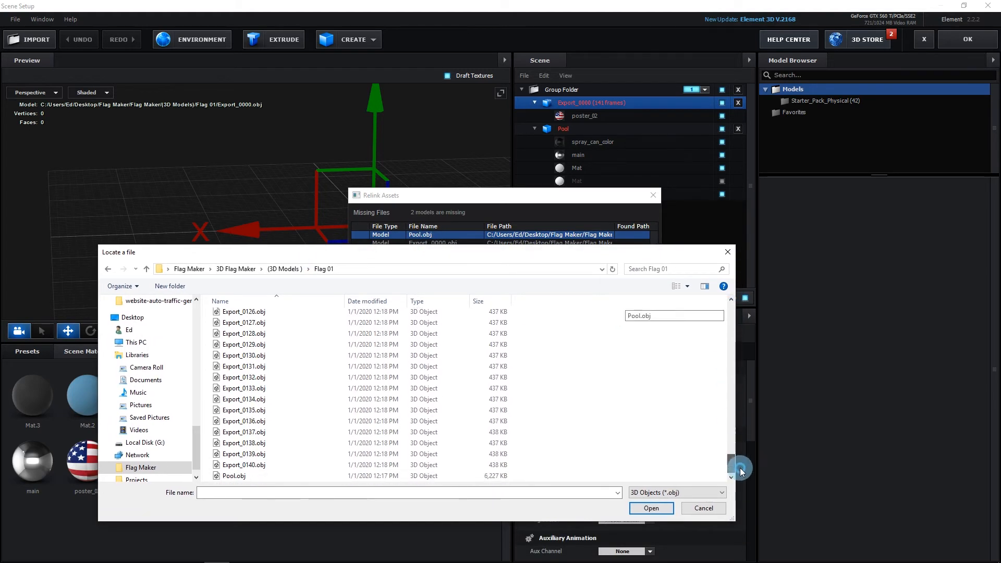
click(233, 475)
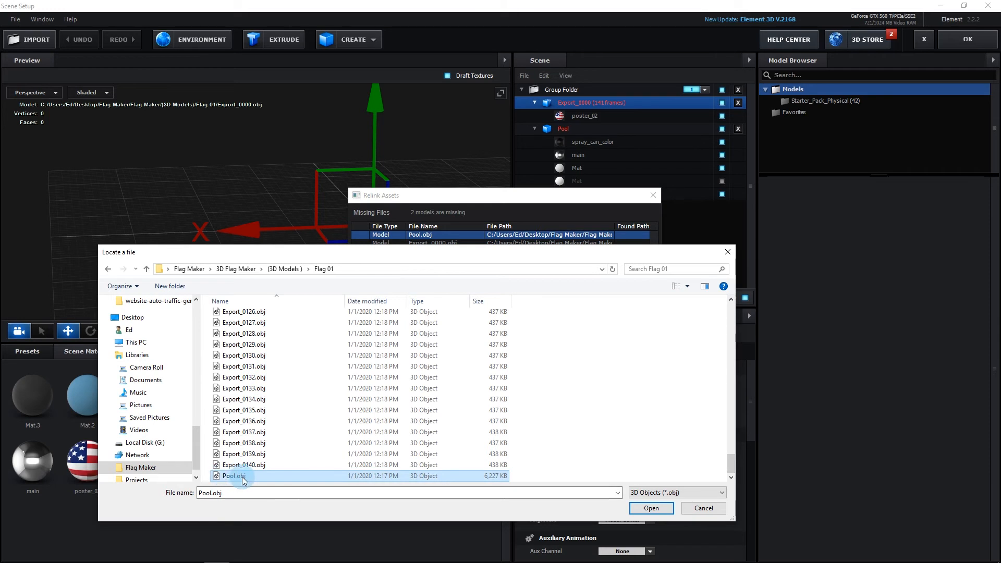
click(651, 508)
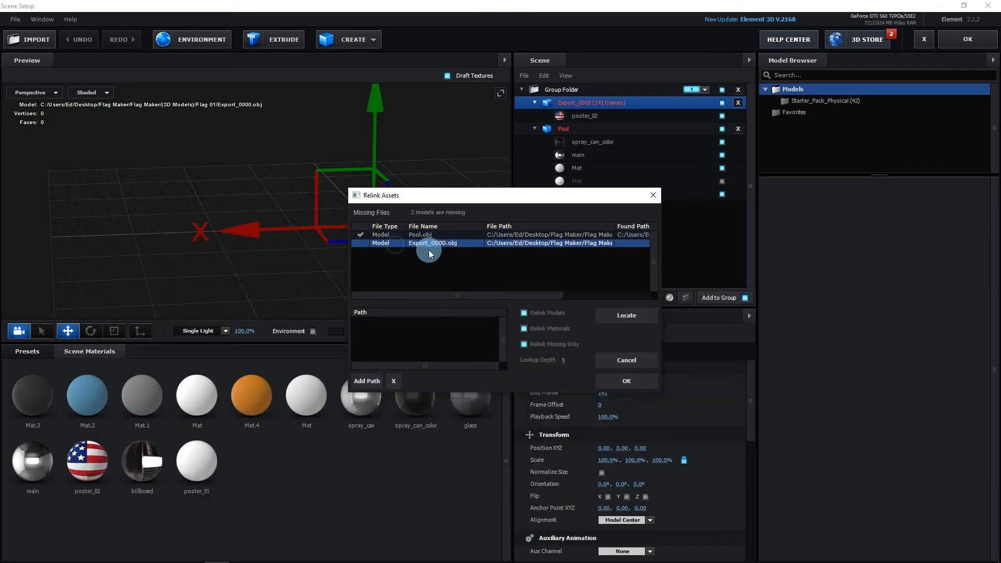
Step: Relink Export_0000.obj the same way and accept the relinked model paths
click(624, 315)
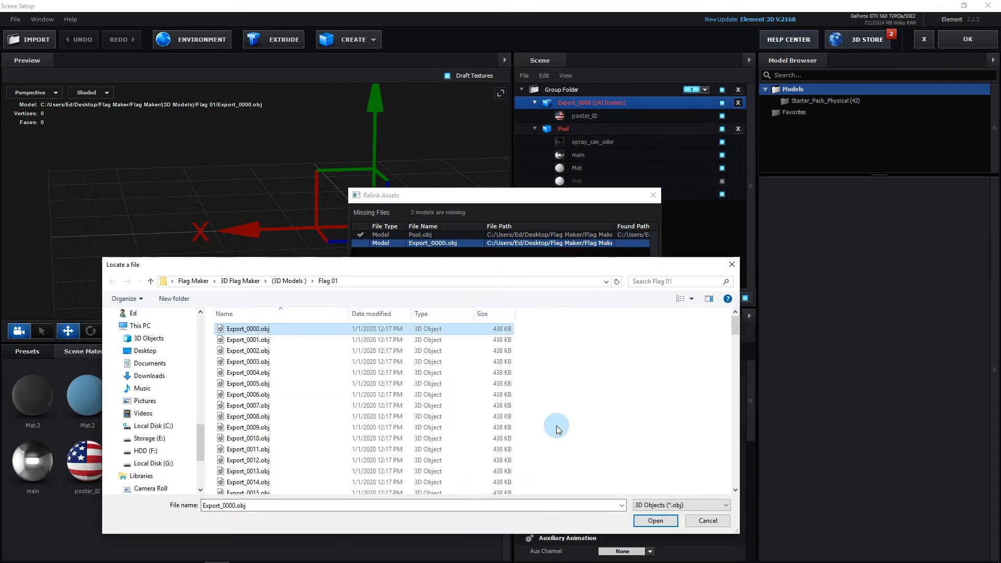
click(654, 520)
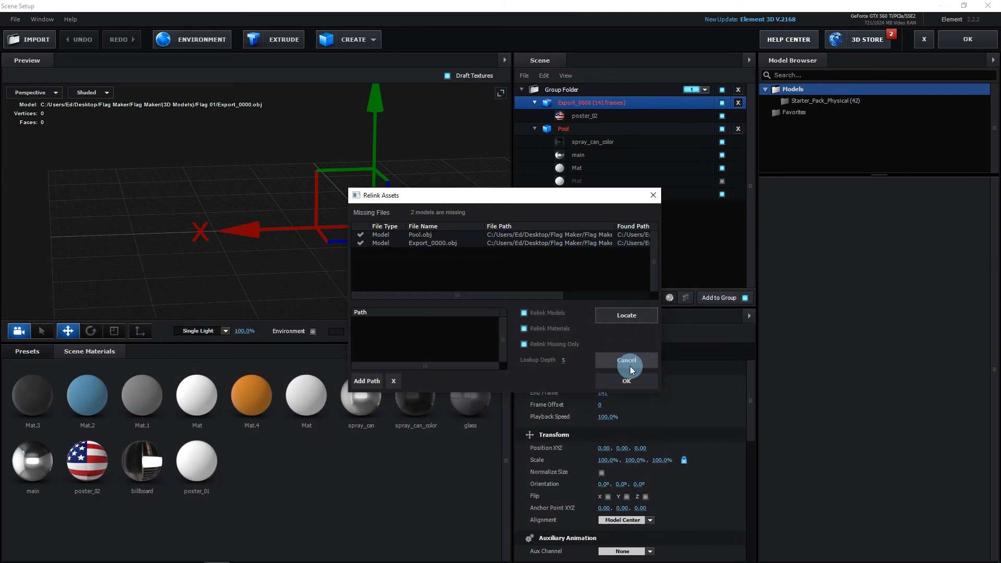
click(626, 359)
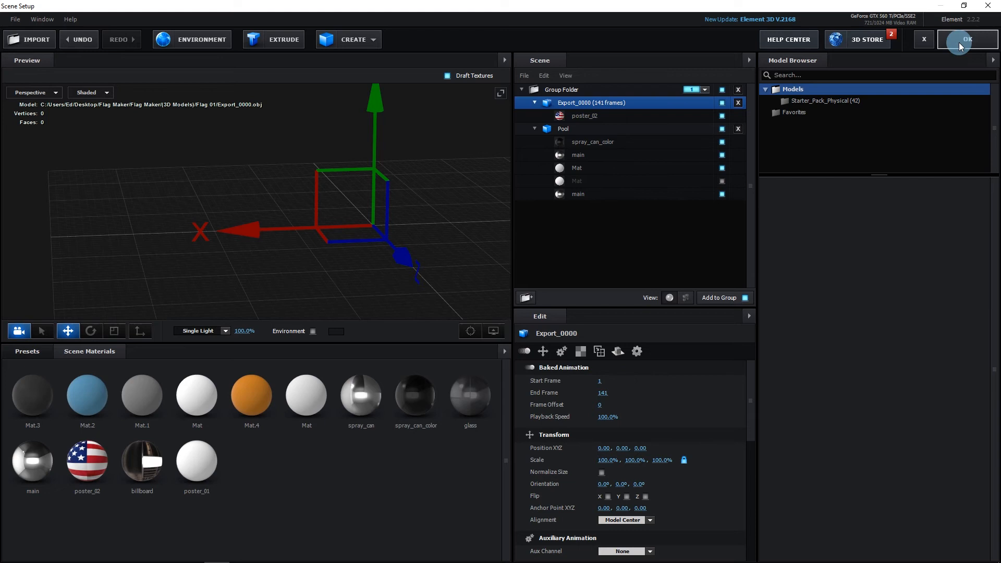
Step: Apply the Element 3D scene and scrub Flag 01 to preview the plain white flag waving on its pole
click(966, 38)
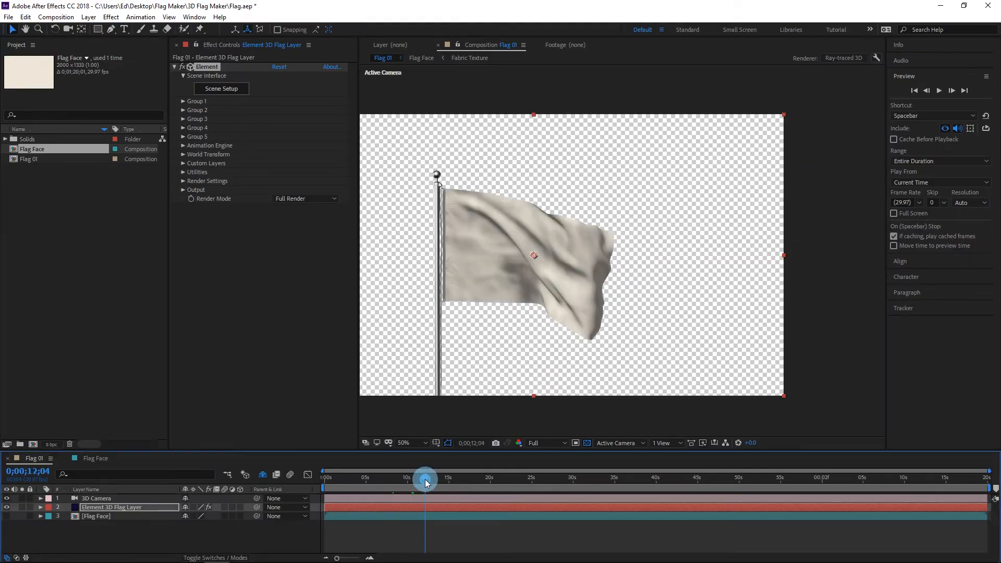
drag(425, 483, 407, 490)
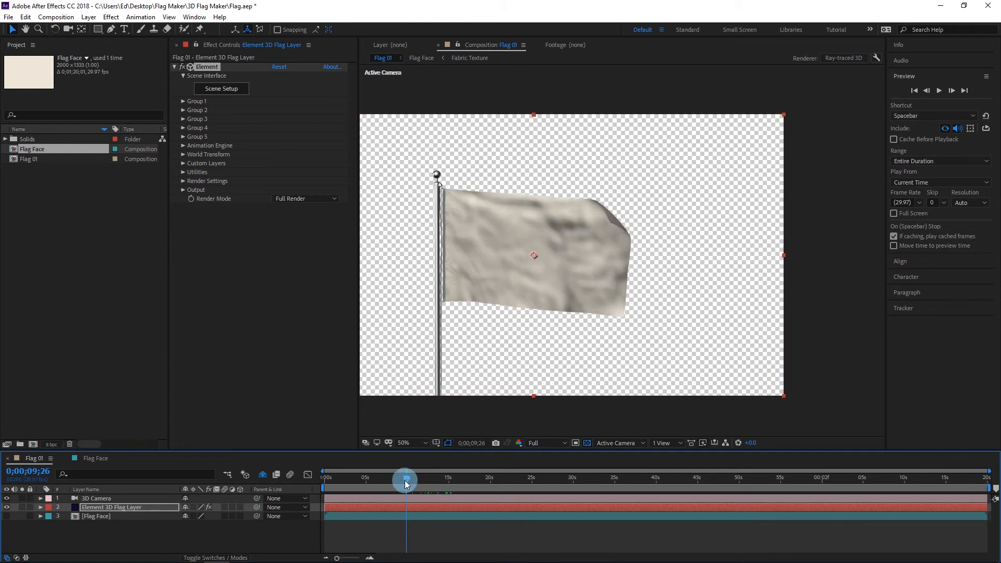
drag(406, 479, 504, 480)
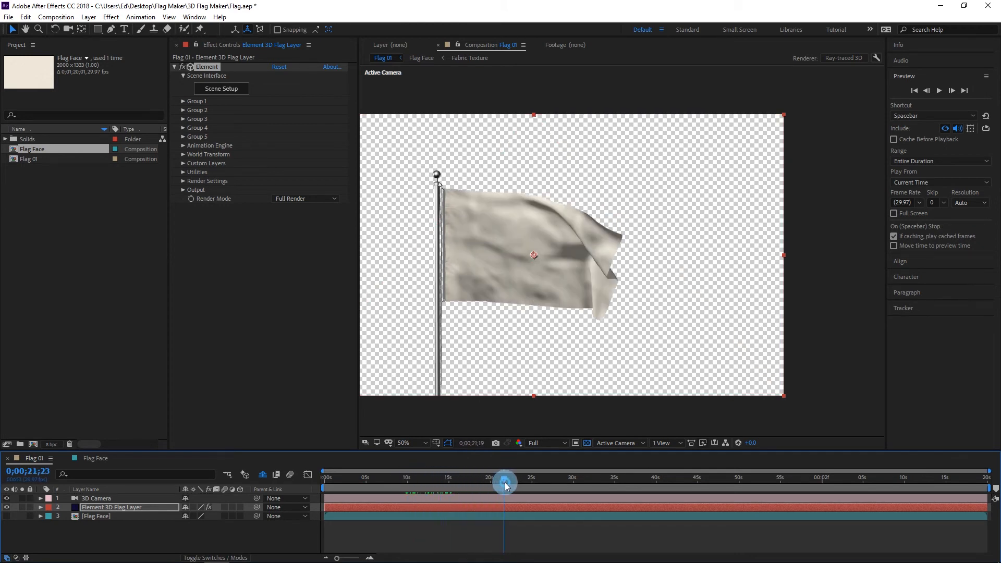
drag(504, 485, 491, 493)
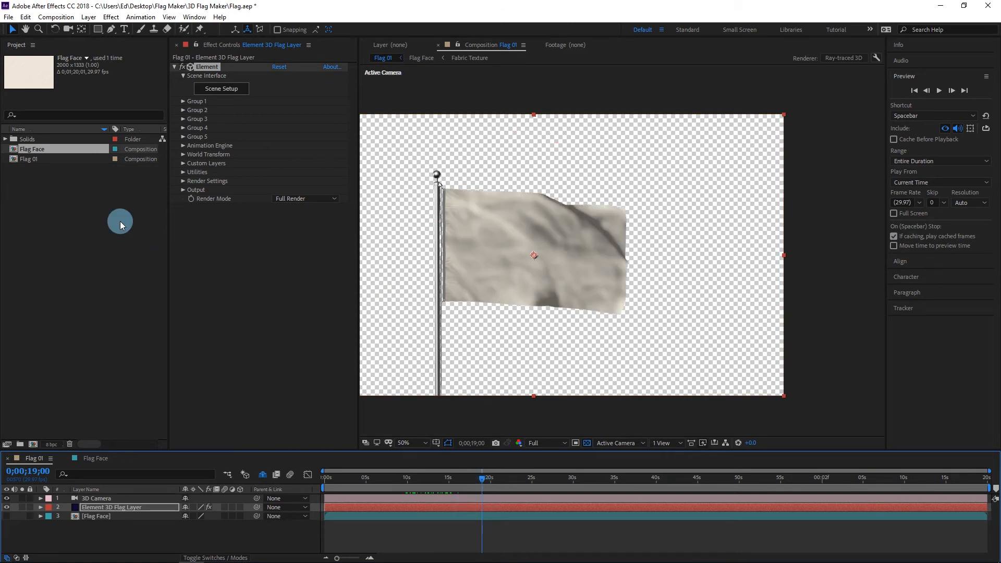
click(32, 149)
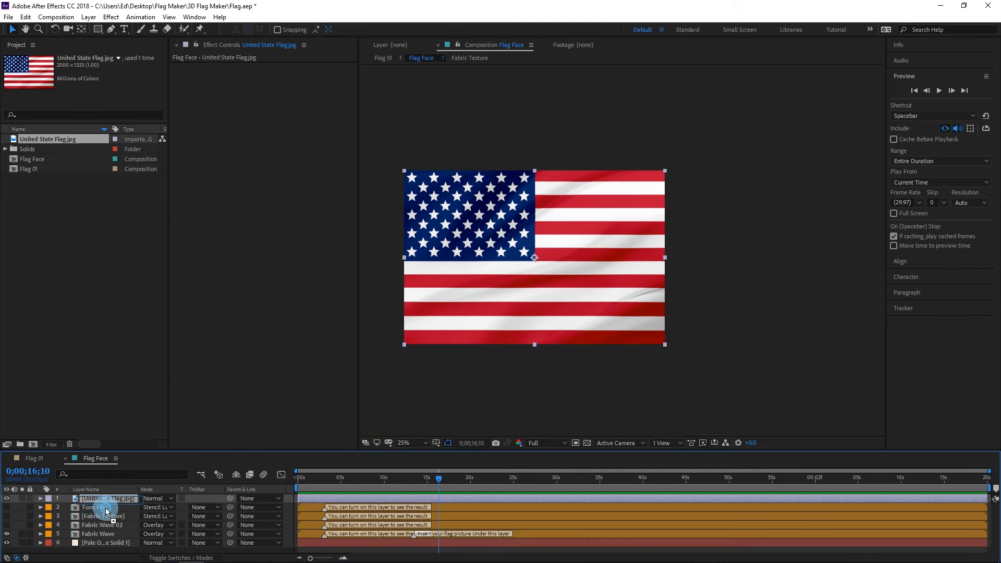
Step: Place United State Flag.jpg beneath the fabric layers in the Flag Face composition
drag(105, 499, 105, 533)
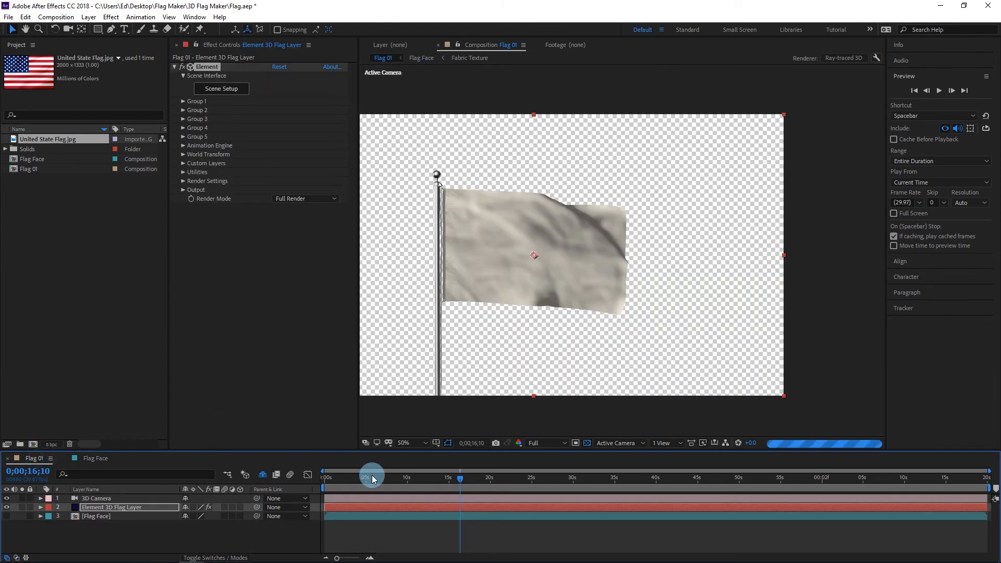
Step: Scrub Flag 01 so Element 3D re-renders the flag with the tattered US stars-and-stripes design
drag(372, 476, 477, 477)
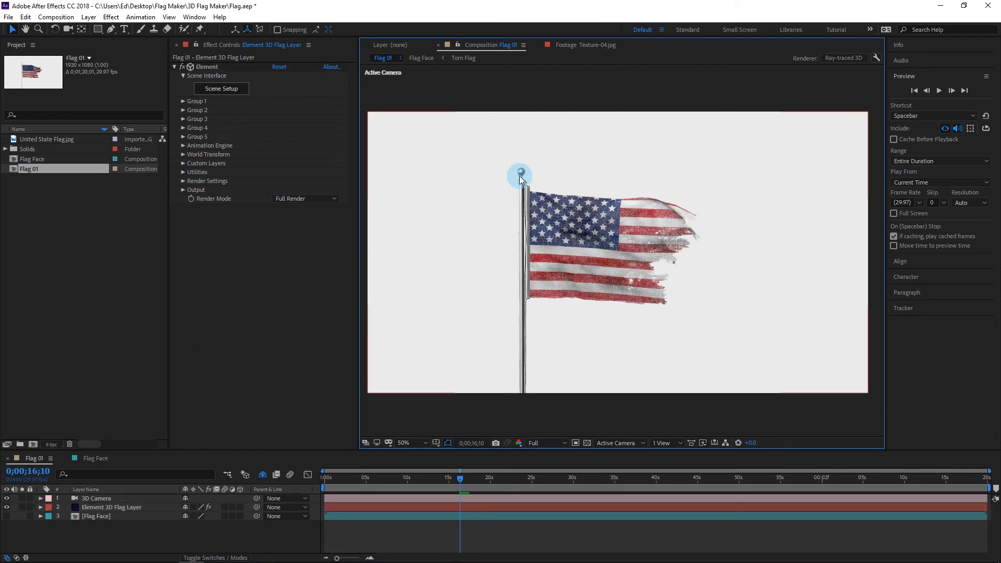
Step: Move the 3D Camera in for a close-up of the waving US flag beside the pole top
click(66, 29)
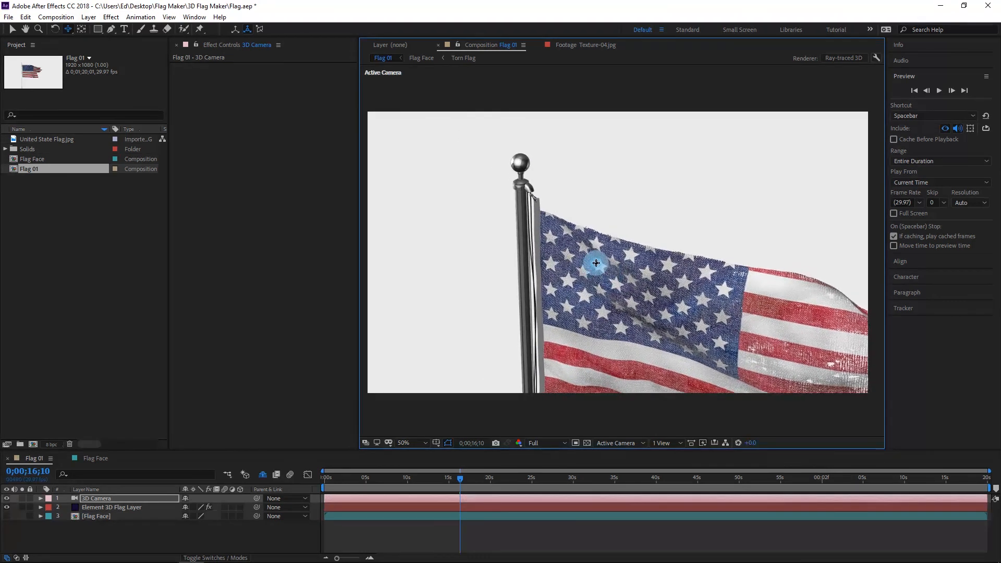
click(460, 481)
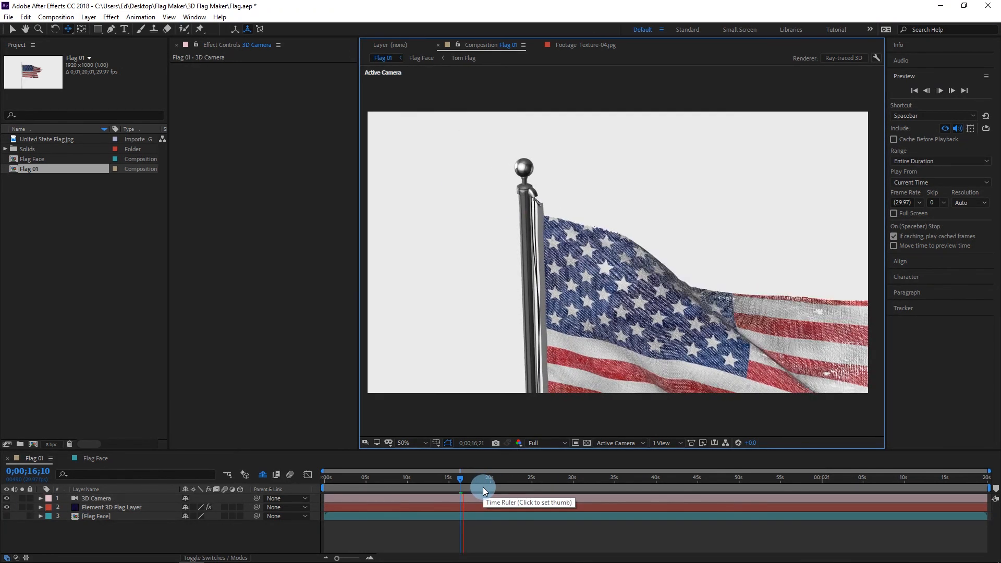